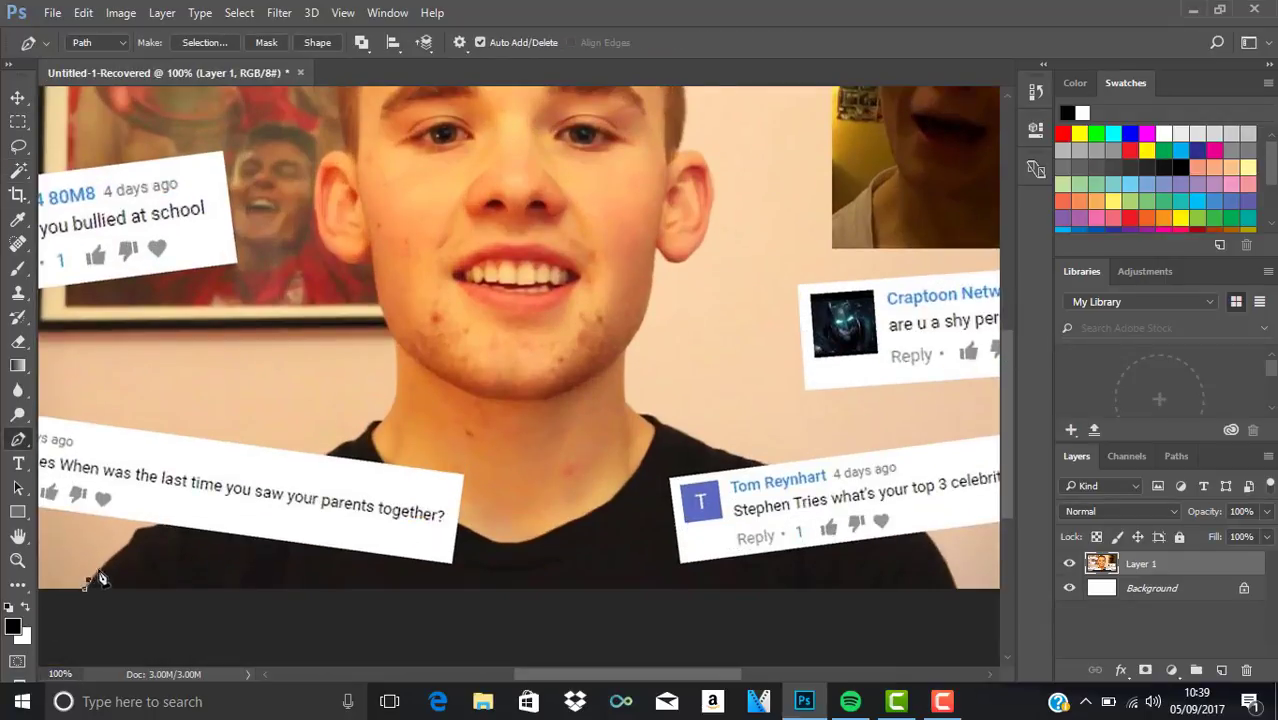
# Step: Begin tracing the head outline with the Pen tool over the photo
pyautogui.moveTo(96, 578); pyautogui.dragTo(356, 450)
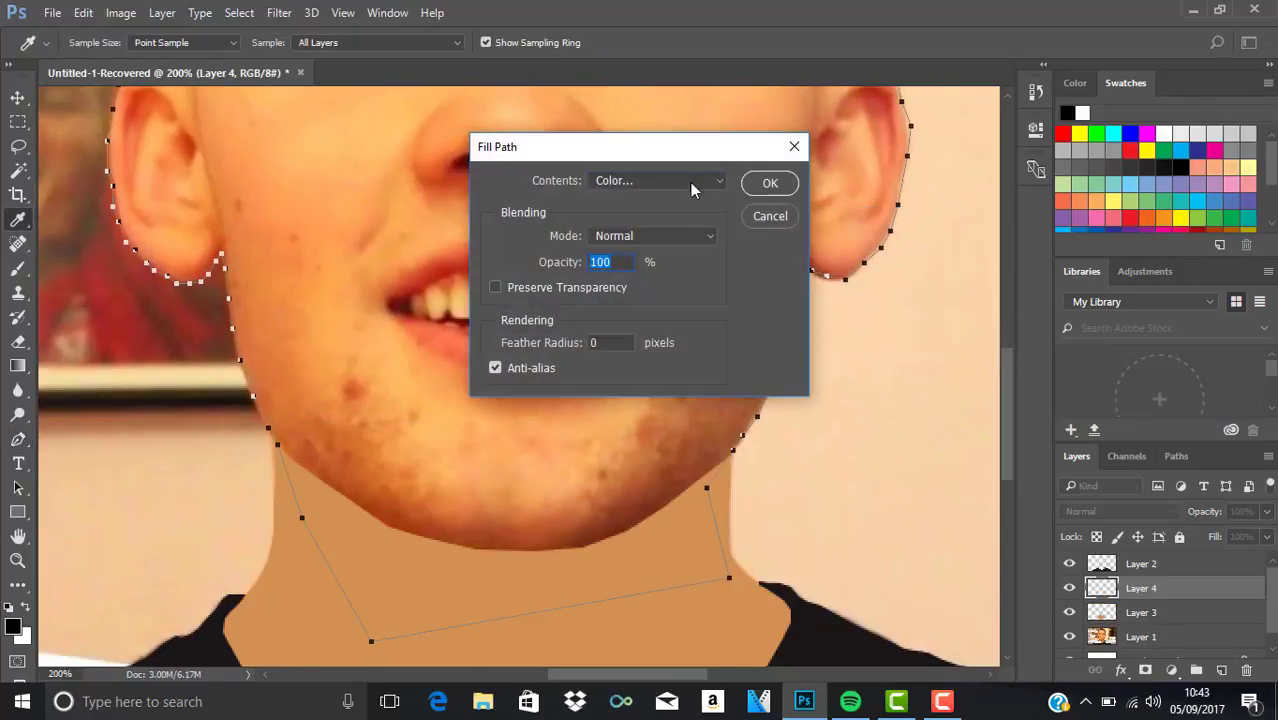
# Step: Fill the traced face-and-neck path with flat skin colour
pyautogui.click(770, 184)
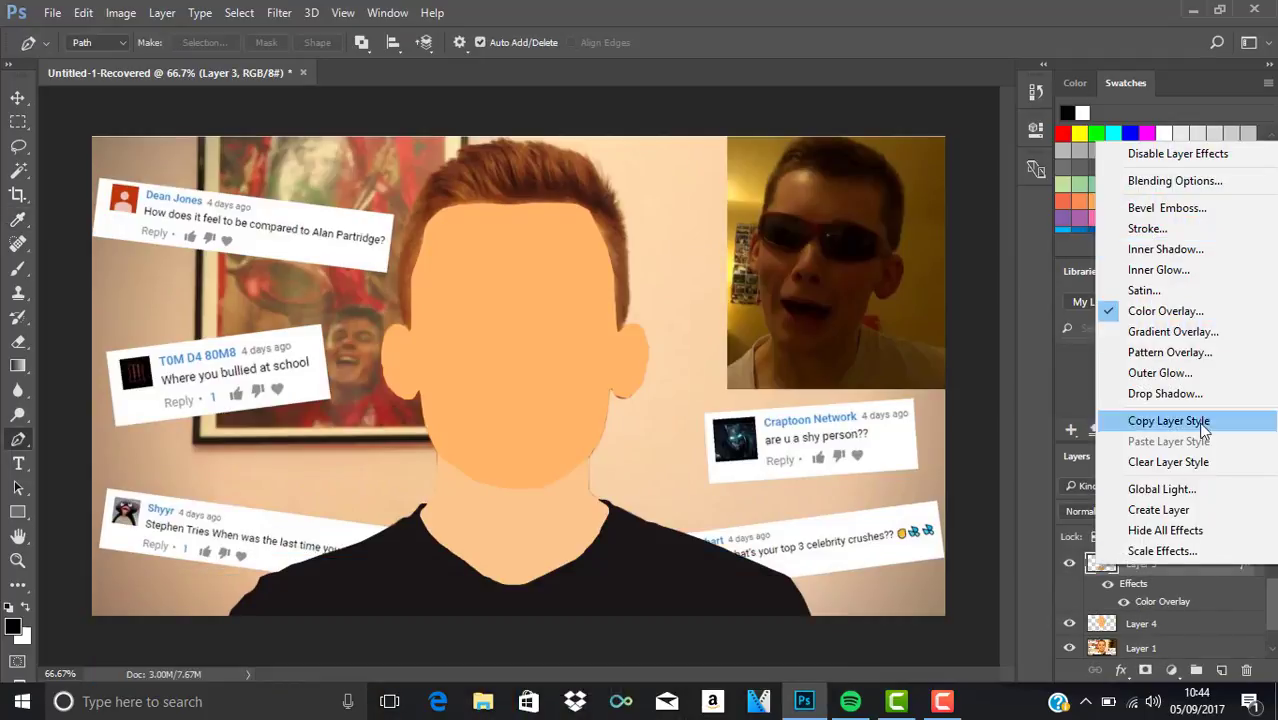
# Step: Apply a peach Color Overlay to the skin layer and a dark brown one to the hair layer
pyautogui.click(1164, 310)
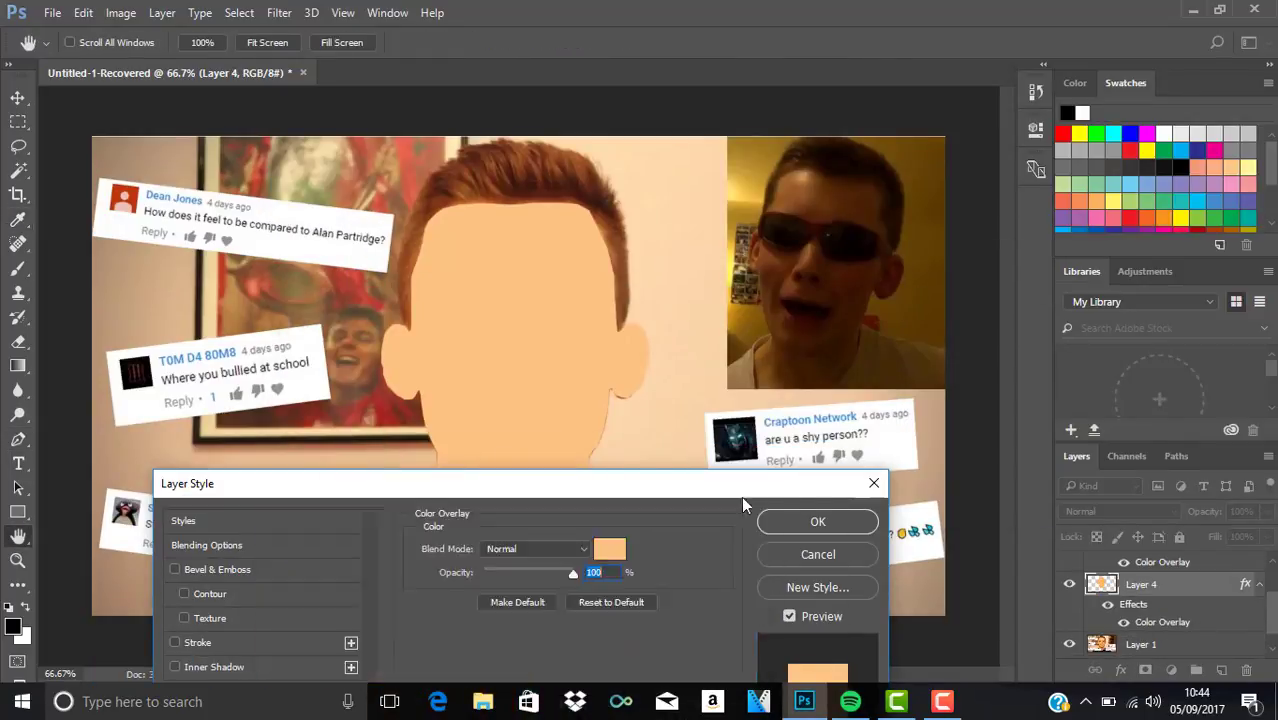
pyautogui.click(610, 548)
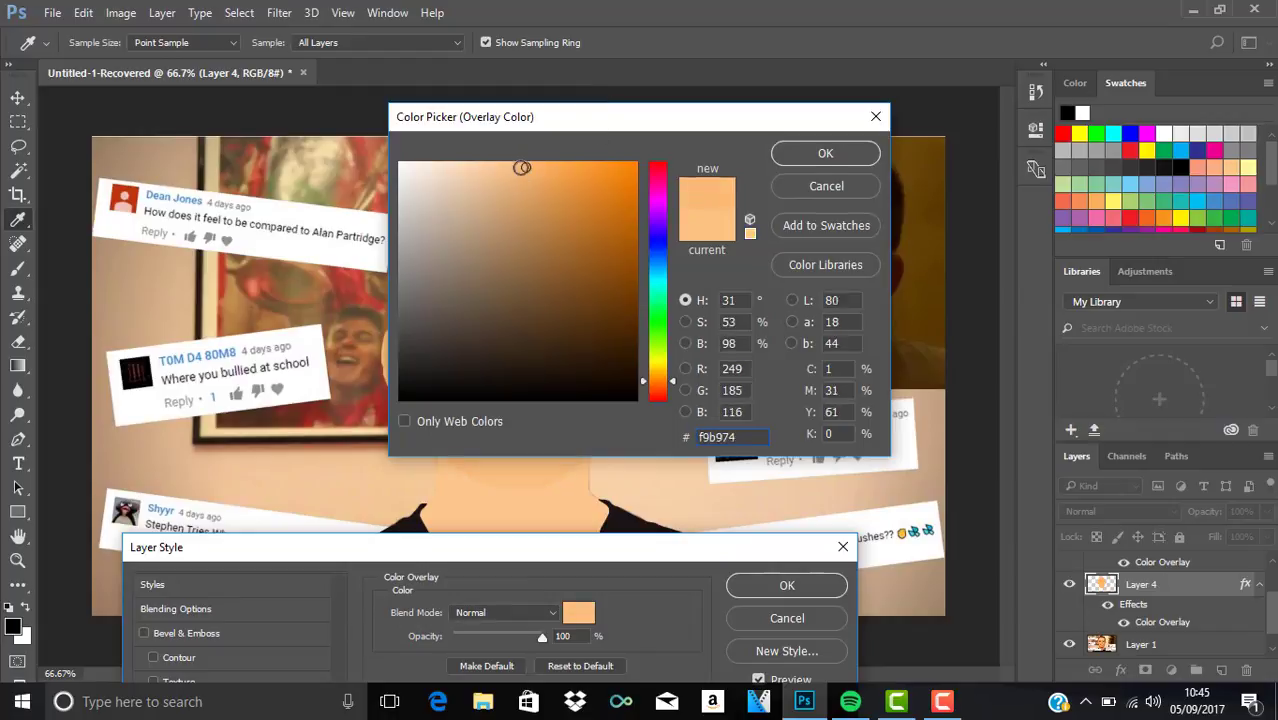
pyautogui.click(824, 152)
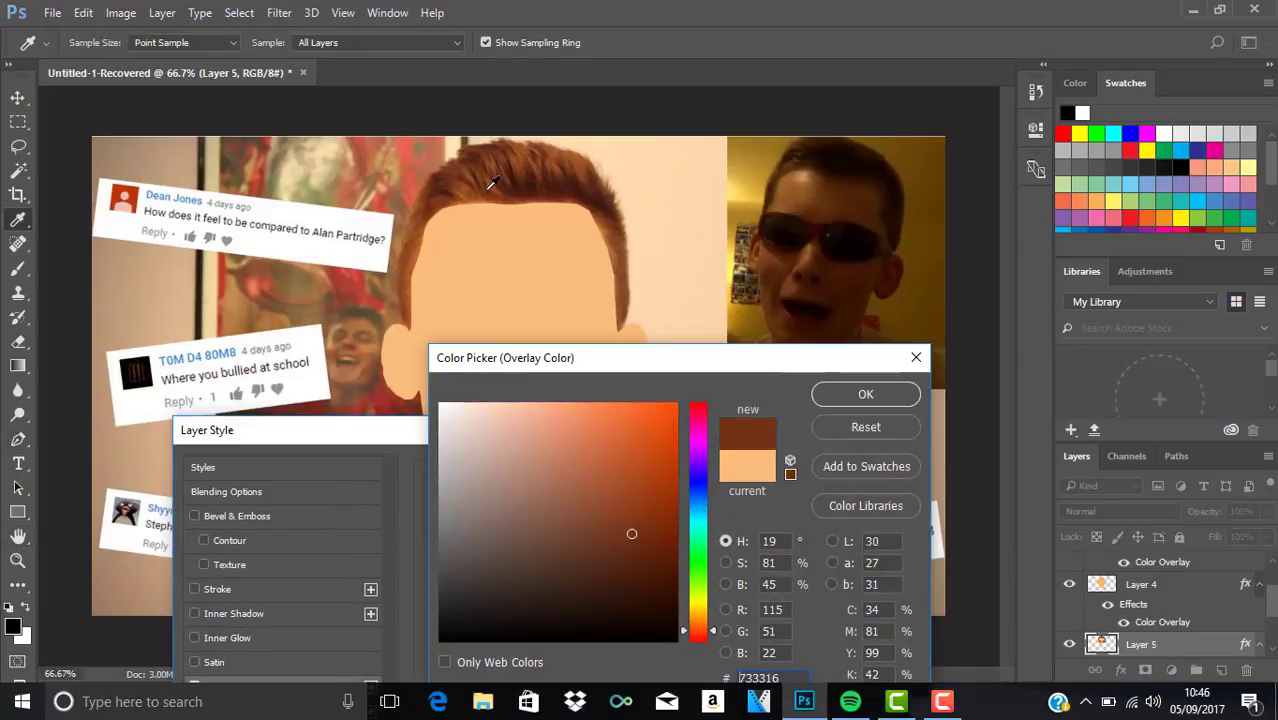
pyautogui.click(864, 392)
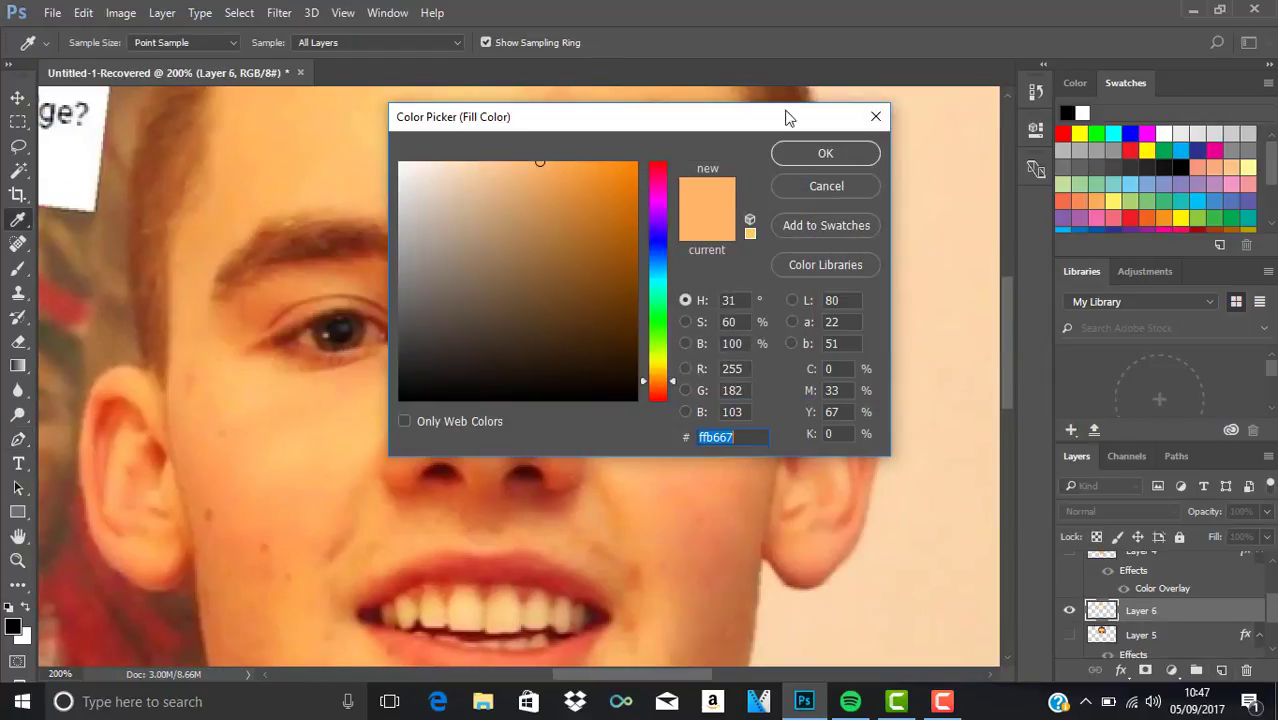
# Step: Confirm the peach fill colour for the face shape
pyautogui.click(824, 152)
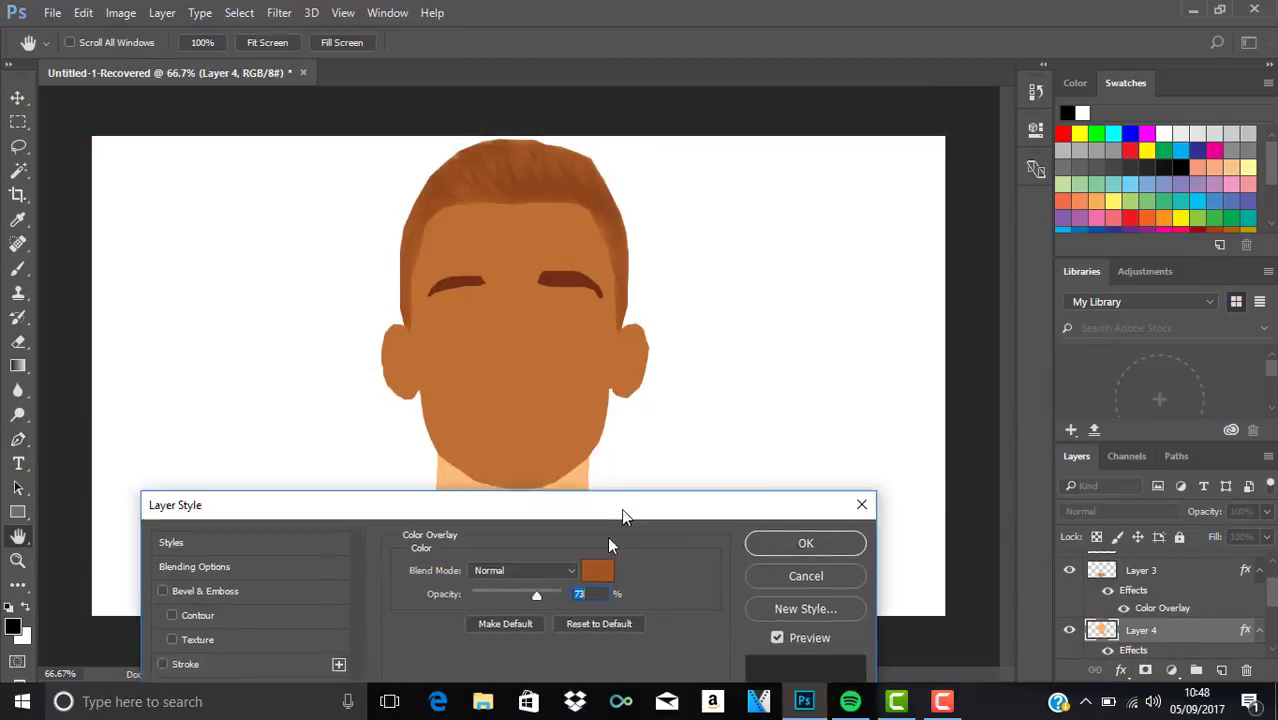
# Step: Confirm the brown colour overlay on the eyebrows
pyautogui.click(598, 570)
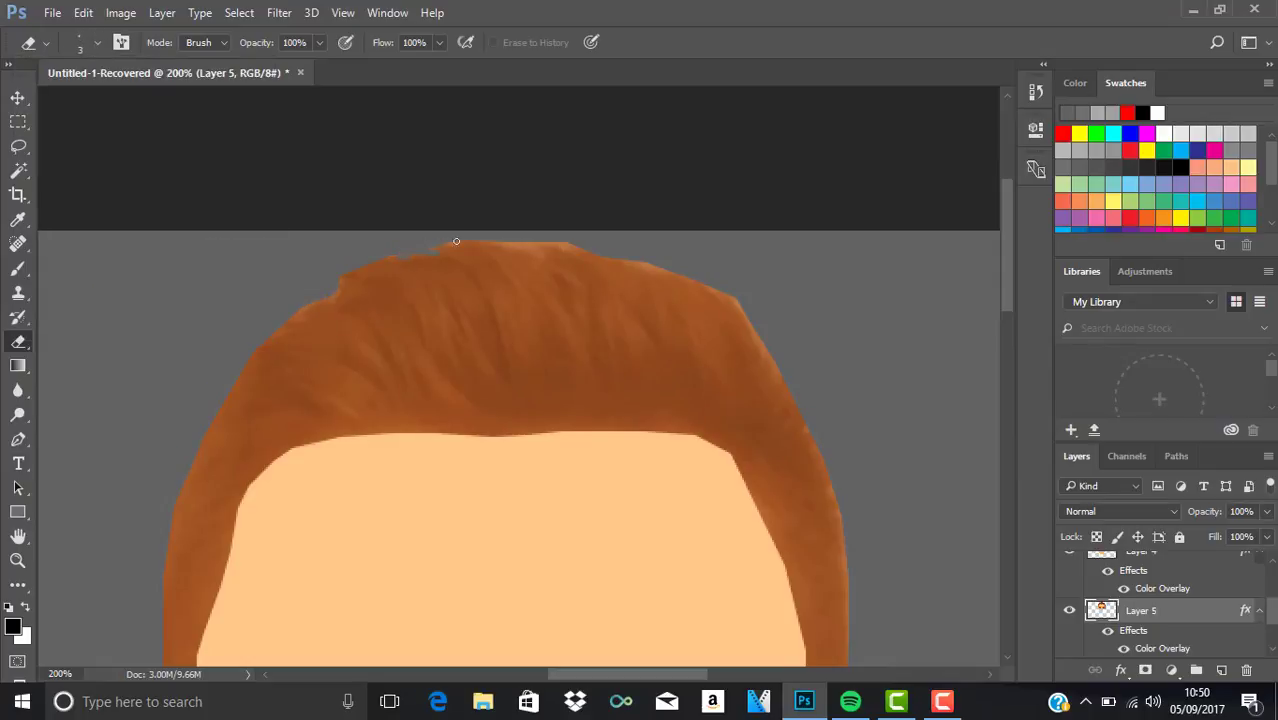
# Step: Erase rough hair edges, paint skin colour over the ear edge, and choose a font for the new text layer
pyautogui.moveTo(456, 240); pyautogui.dragTo(542, 244)
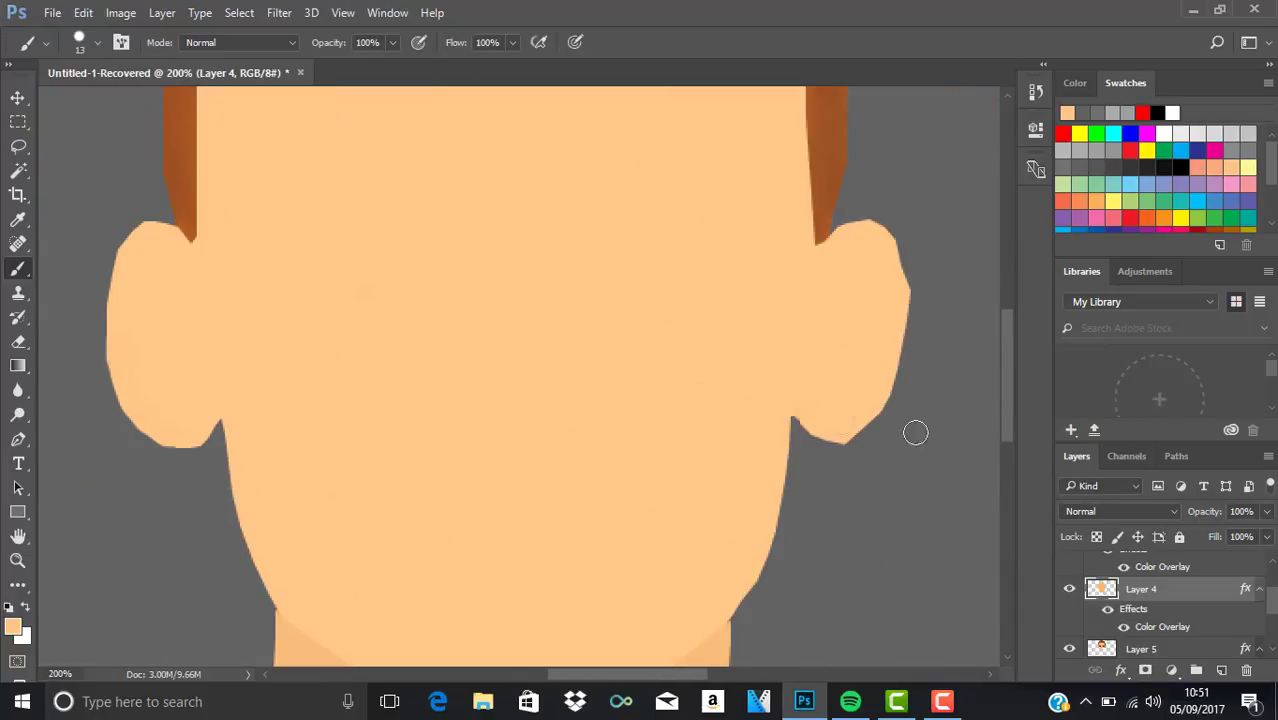
pyautogui.moveTo(916, 432); pyautogui.dragTo(890, 246)
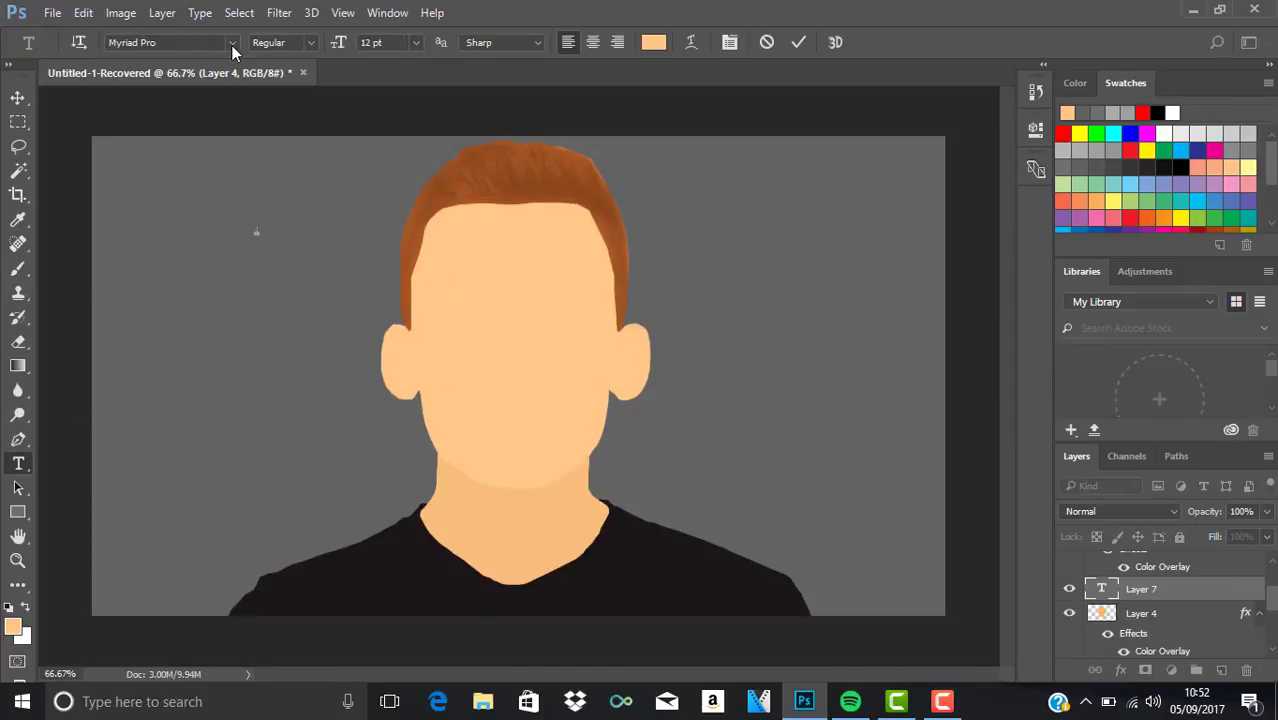
pyautogui.click(232, 42)
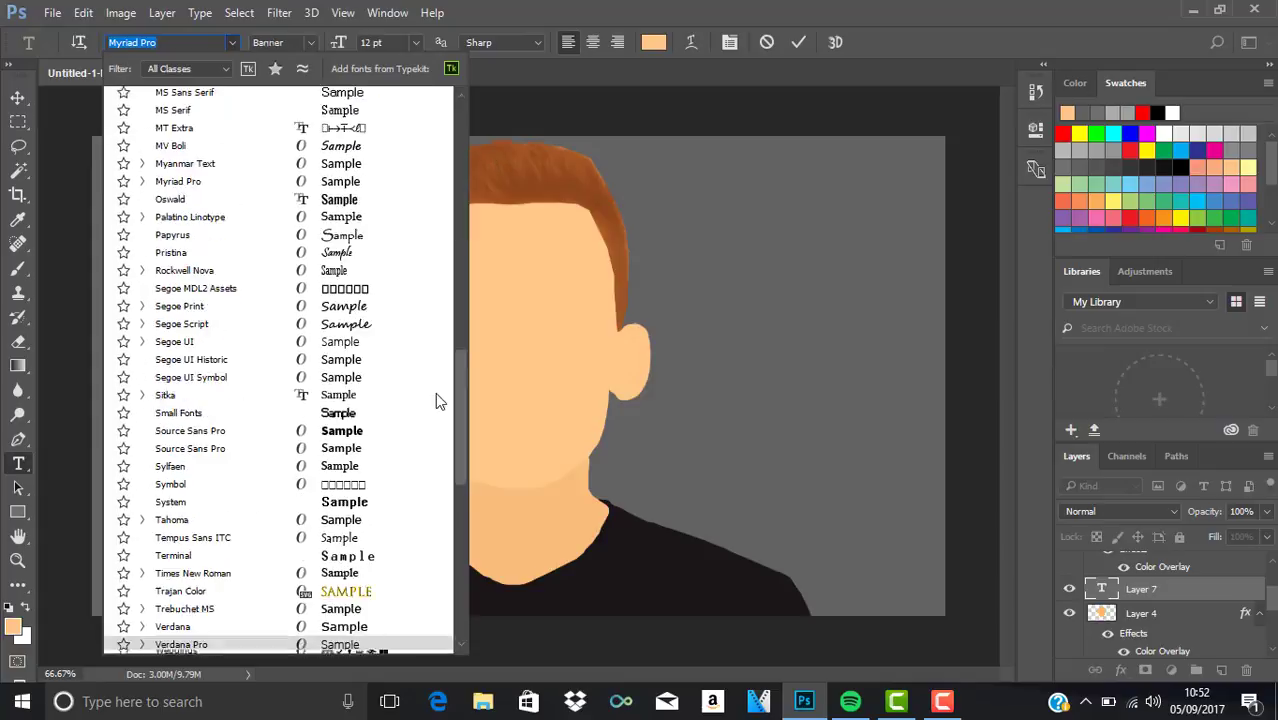